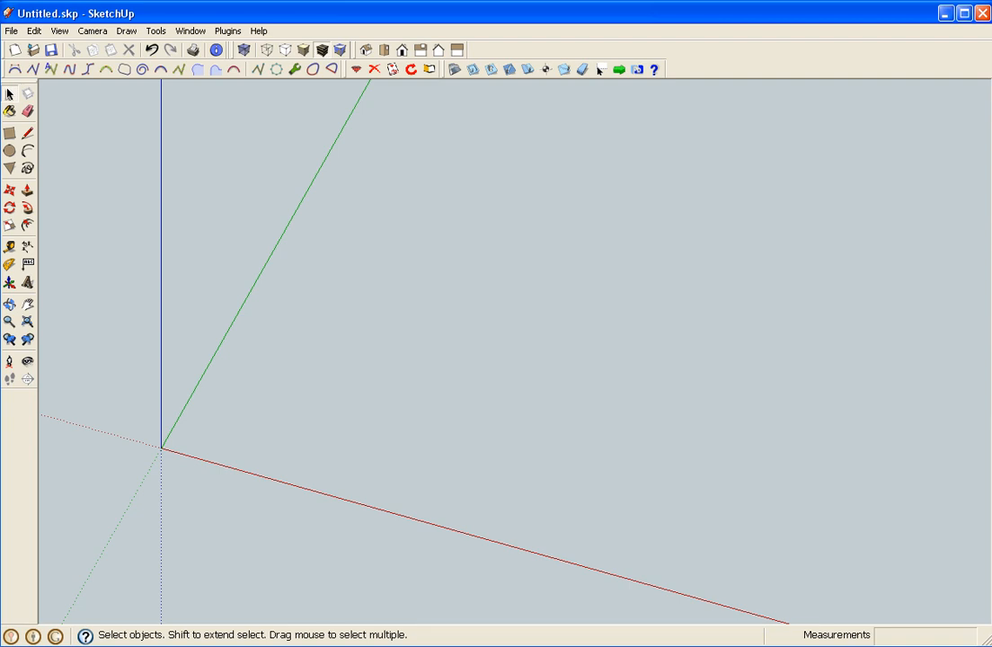
pyautogui.moveTo(817, 401)
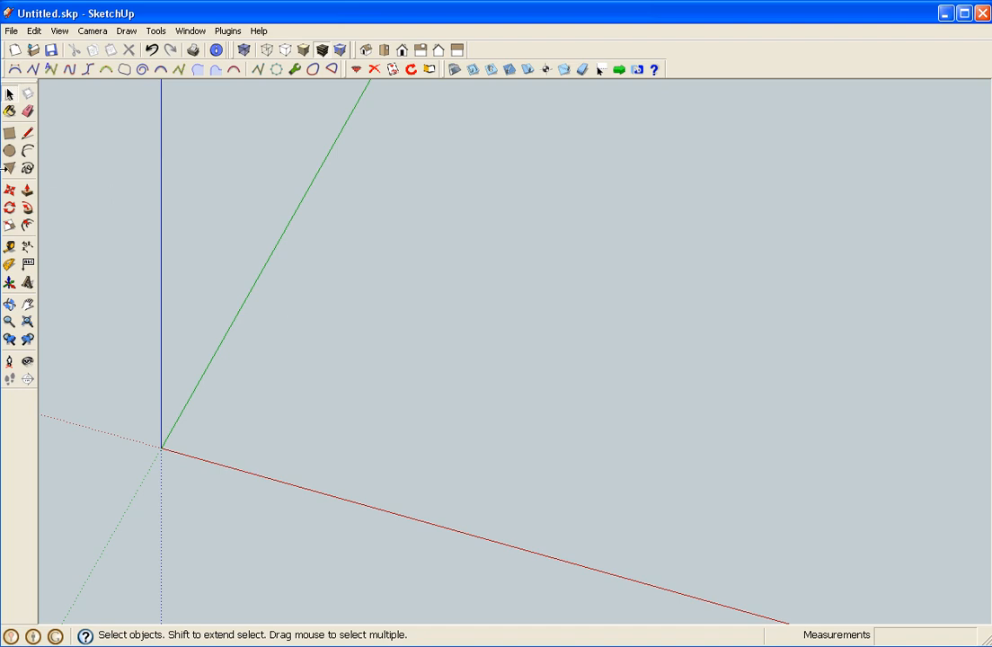
# - Place a guide 2 from the green axis and draw the board rectangle beside it
pyautogui.click(8, 249)
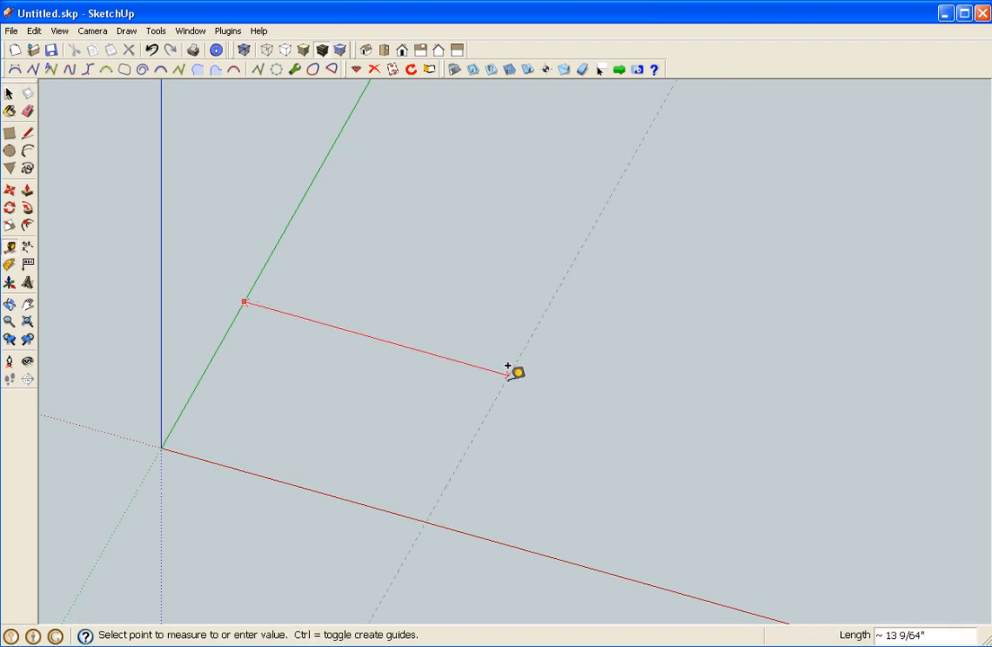
pyautogui.moveTo(748, 438)
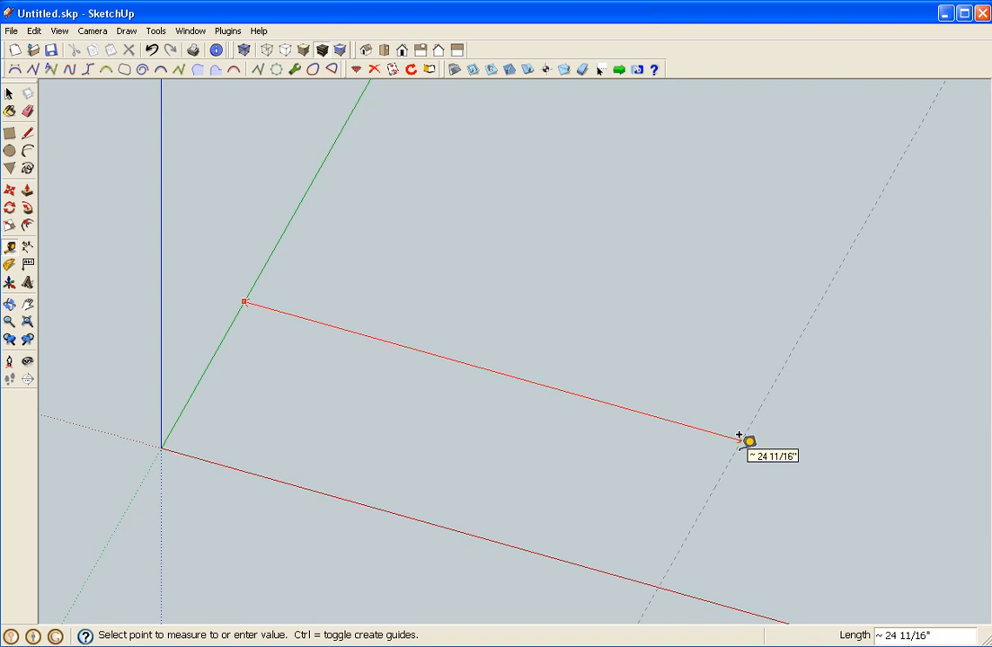
pyautogui.write('25')
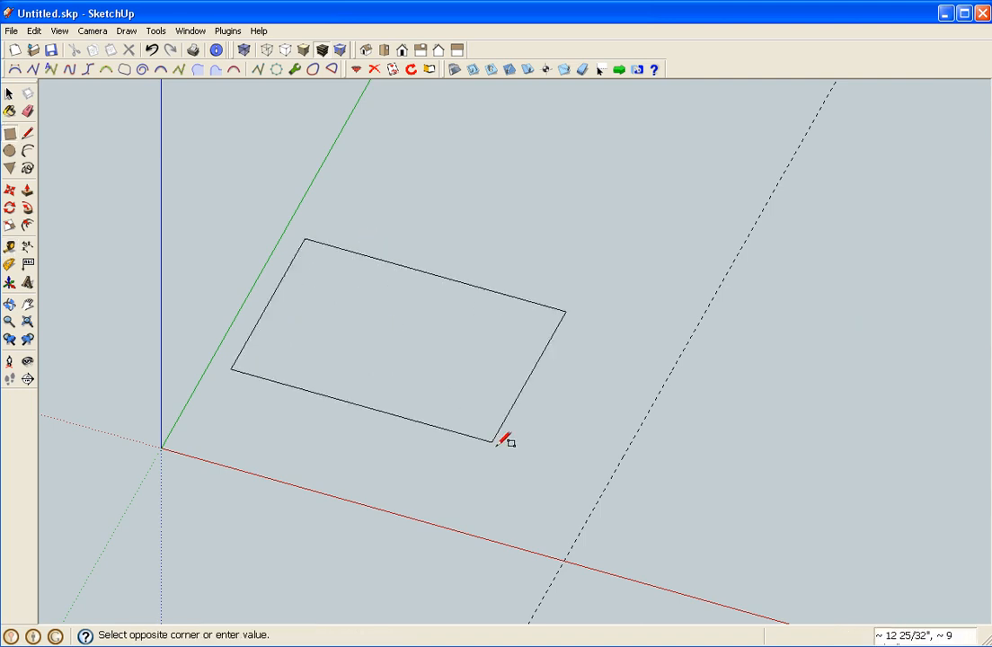
pyautogui.click(503, 440)
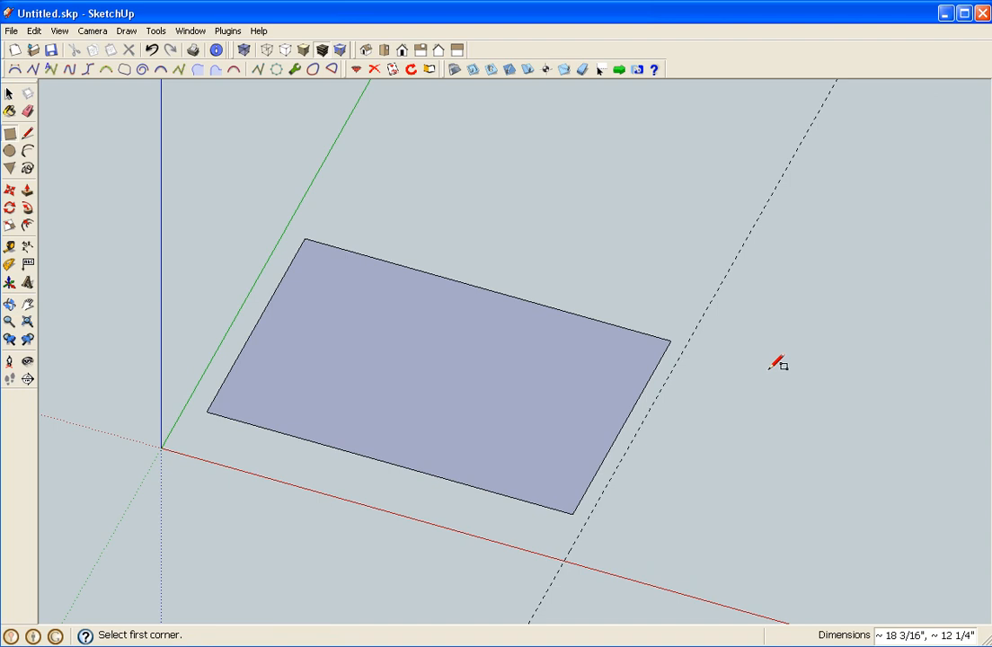
# - Push/Pull the rectangle up into a 0.25" thick slab
pyautogui.click(9, 94)
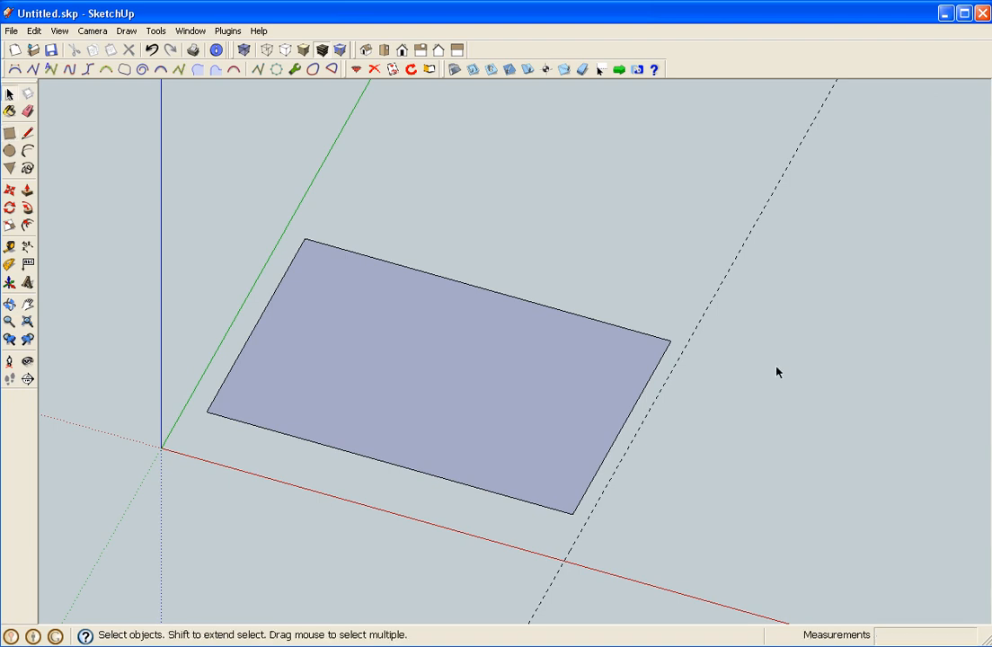
pyautogui.moveTo(558, 380)
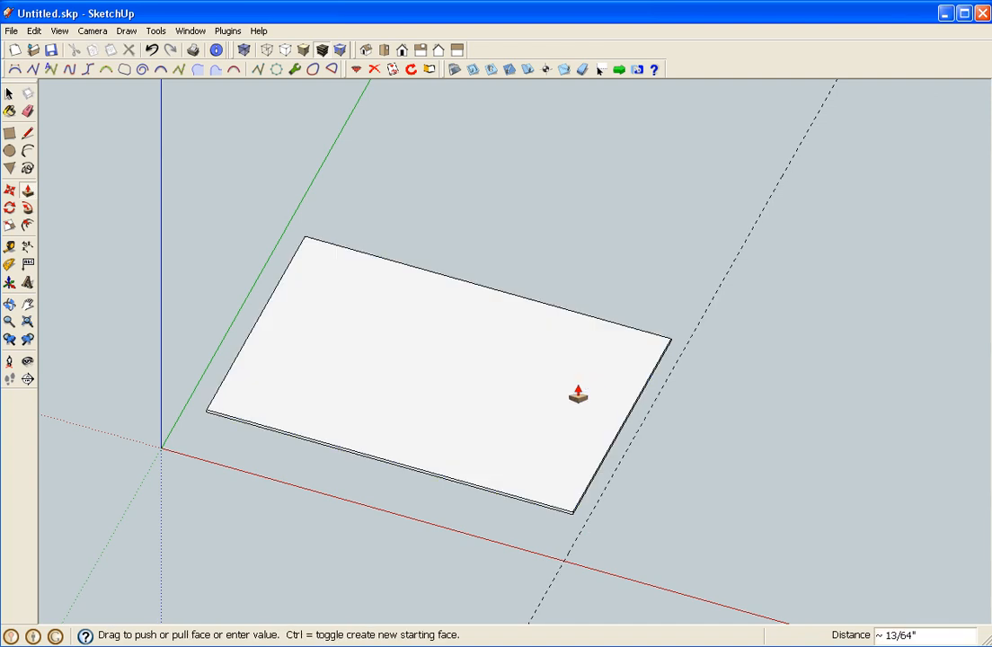
pyautogui.moveTo(578, 395); pyautogui.dragTo(577, 368)
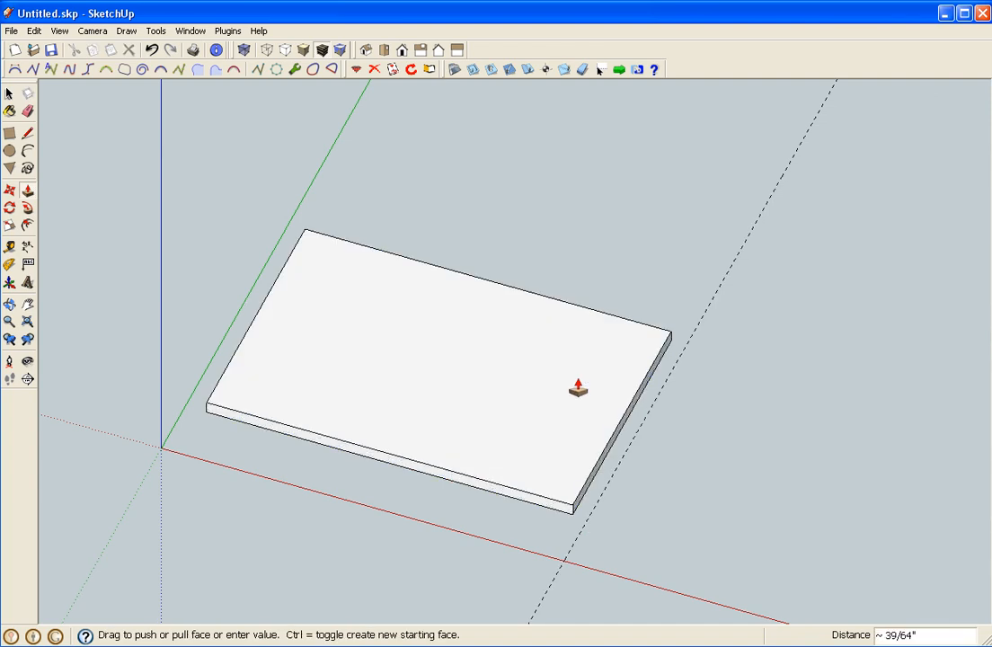
pyautogui.write('.25')
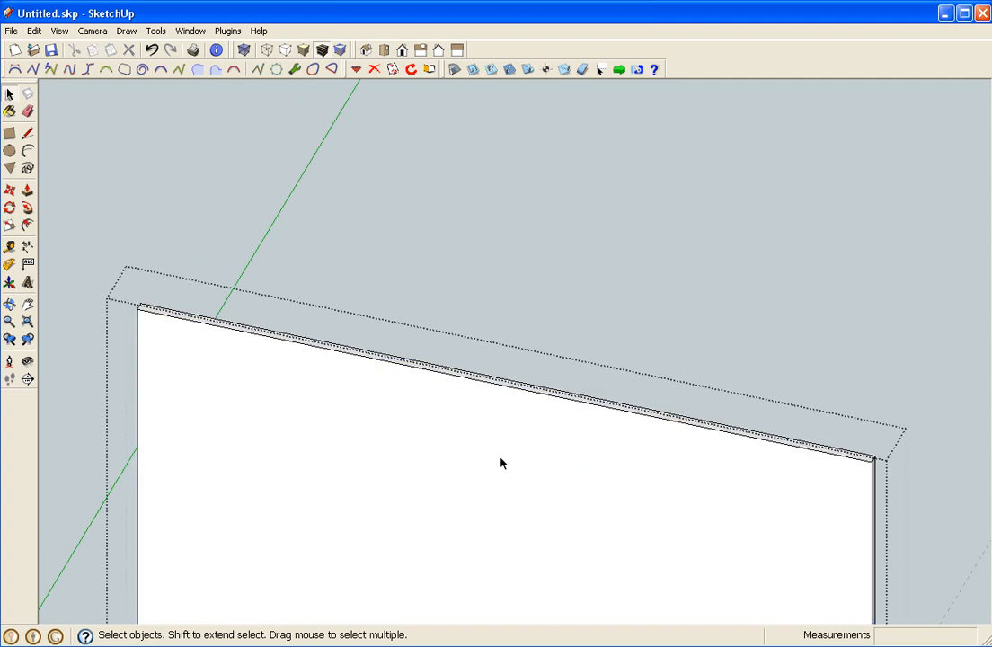
pyautogui.moveTo(10, 142)
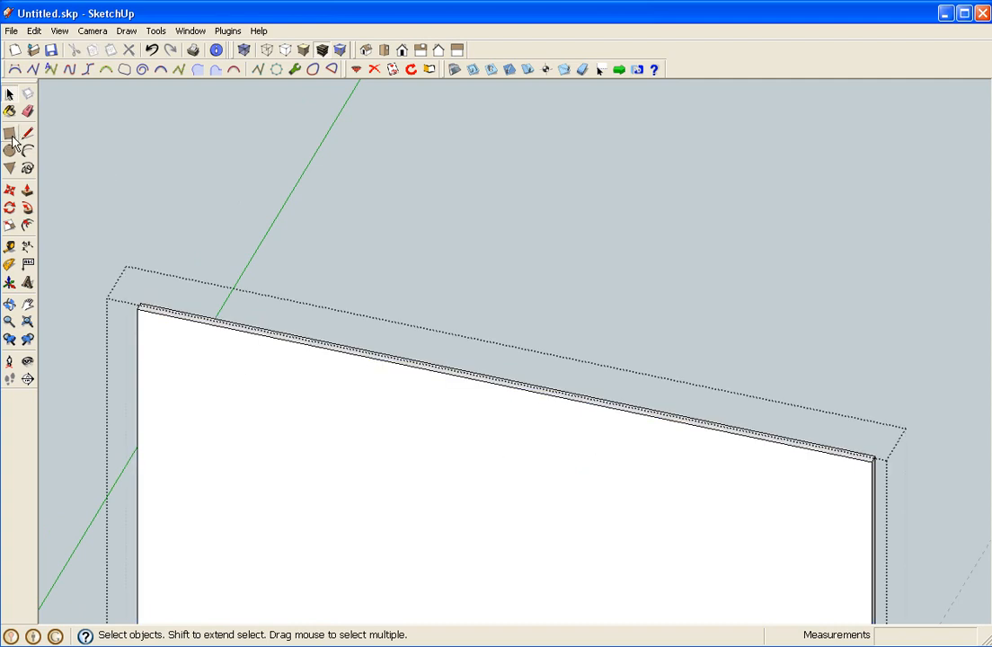
# - Start a small tab rectangle on the board's top edge with the Rectangle tool
pyautogui.click(27, 133)
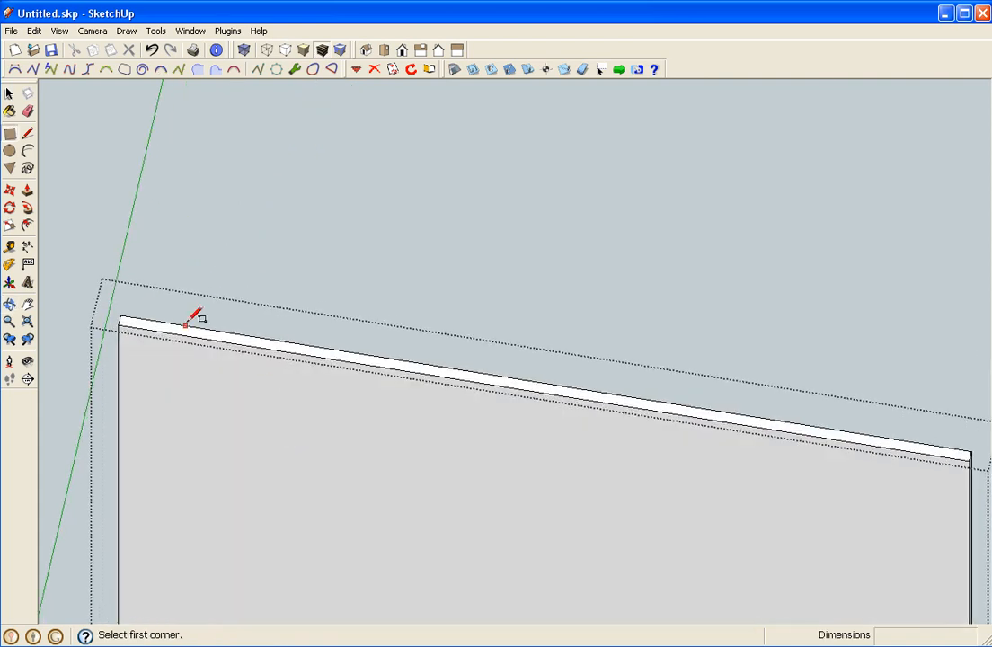
pyautogui.click(184, 326)
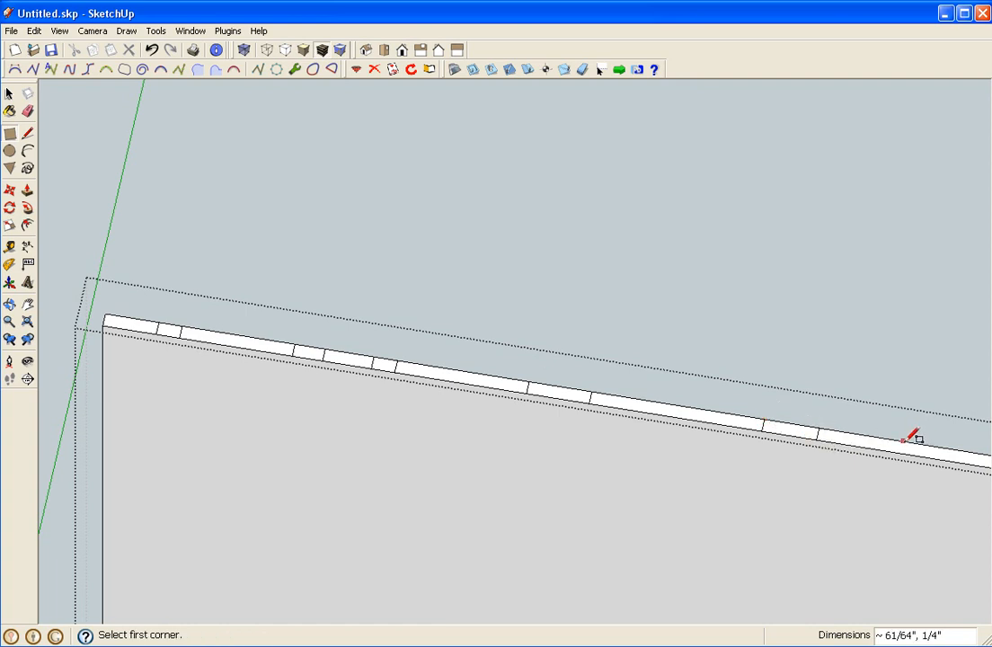
pyautogui.moveTo(858, 431)
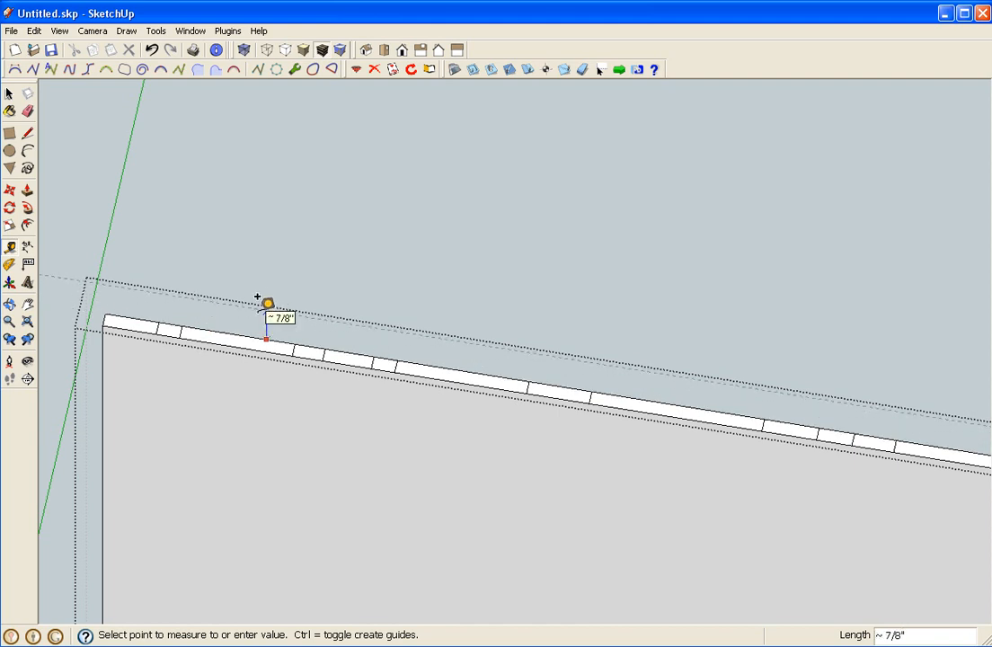
# - Enter .25 to raise the marked top-edge sections into tabs
pyautogui.write('.25')
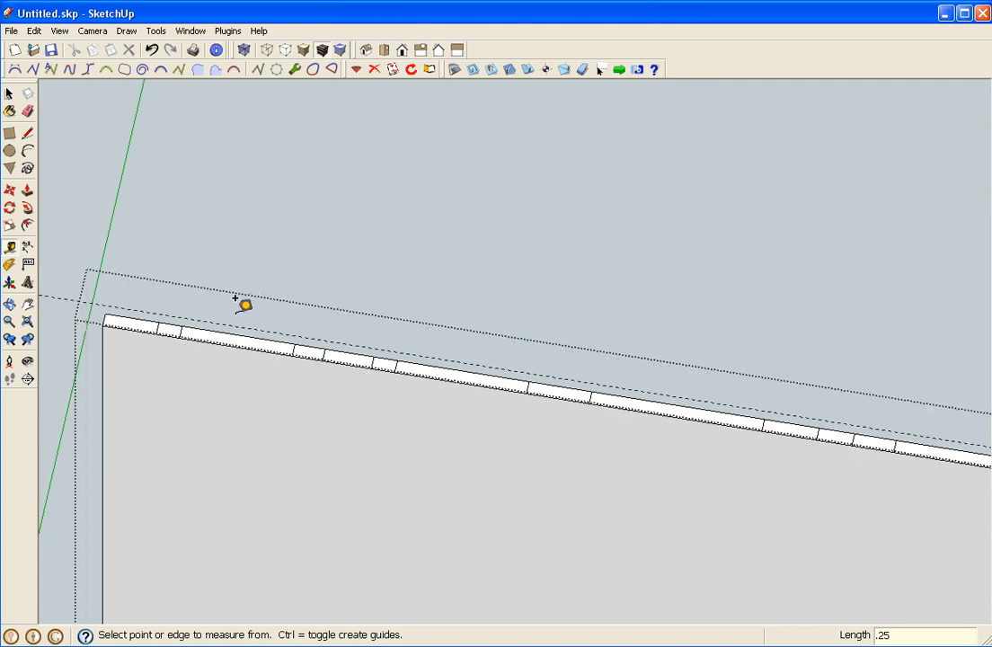
pyautogui.moveTo(184, 326)
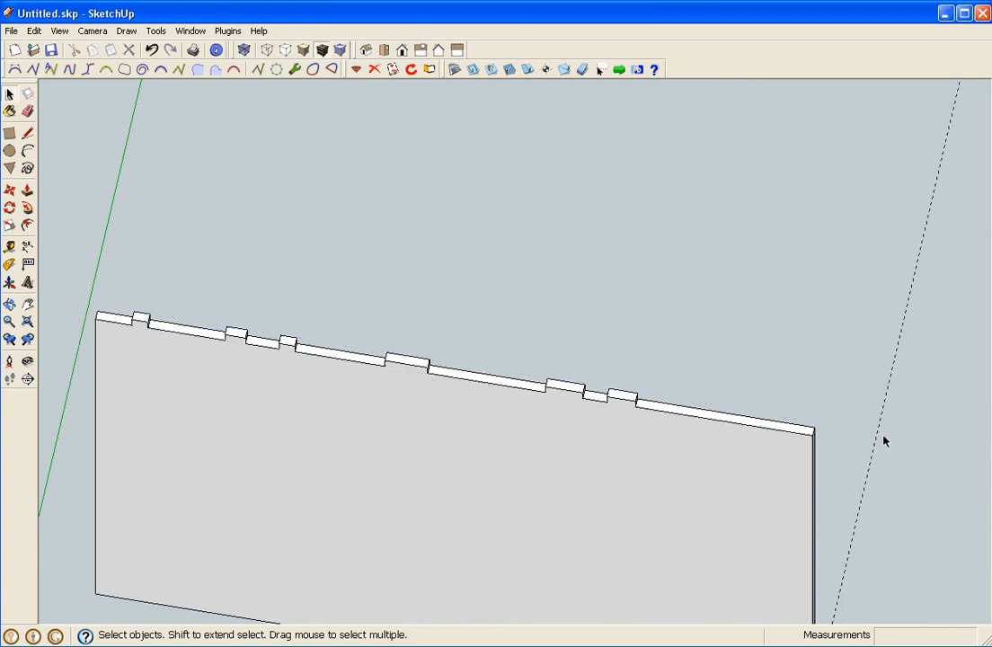
pyautogui.moveTo(791, 387)
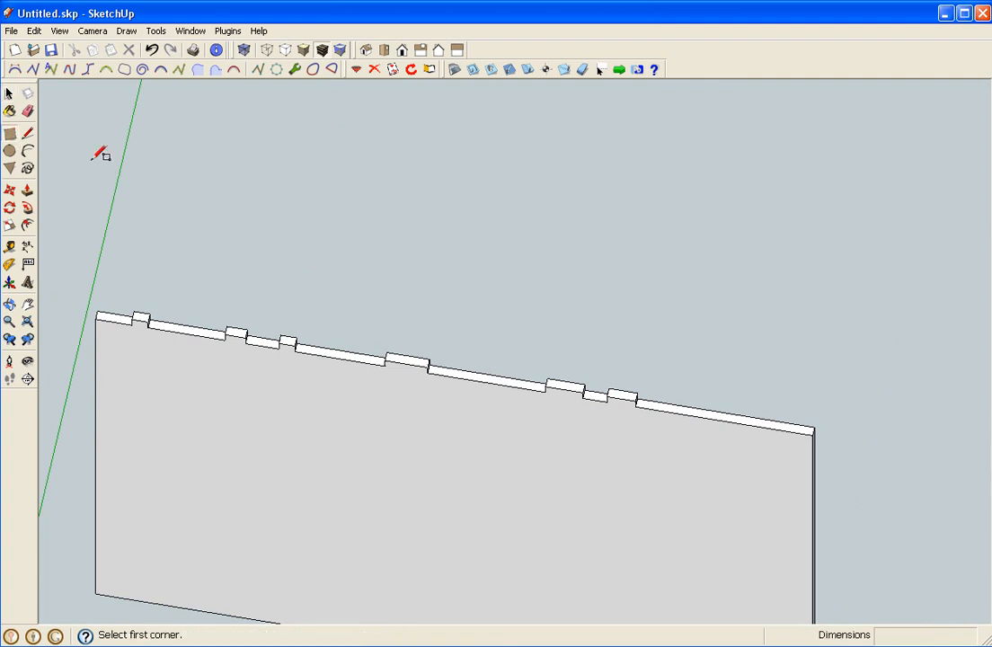
pyautogui.moveTo(815, 431)
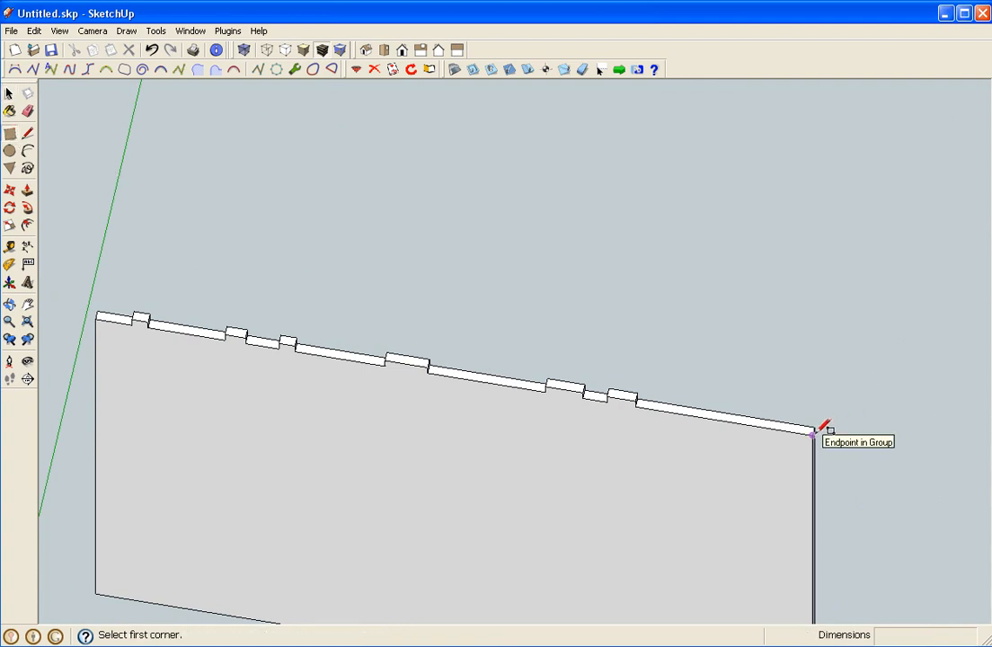
# - Draw the second board's rectangle from the first board's corner and move it over the tabs
pyautogui.click(813, 431)
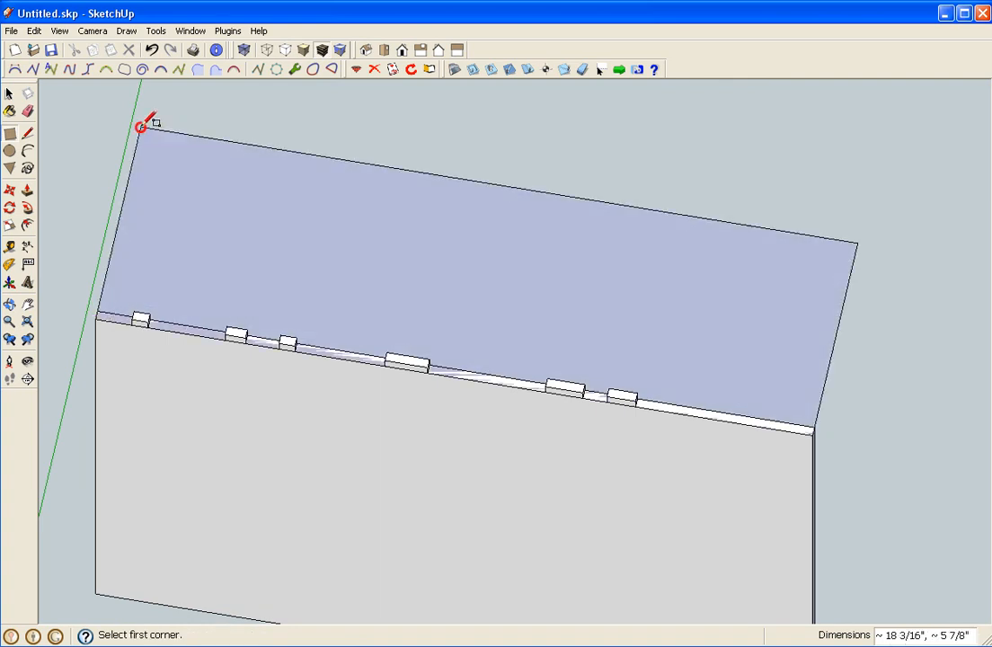
pyautogui.click(794, 305)
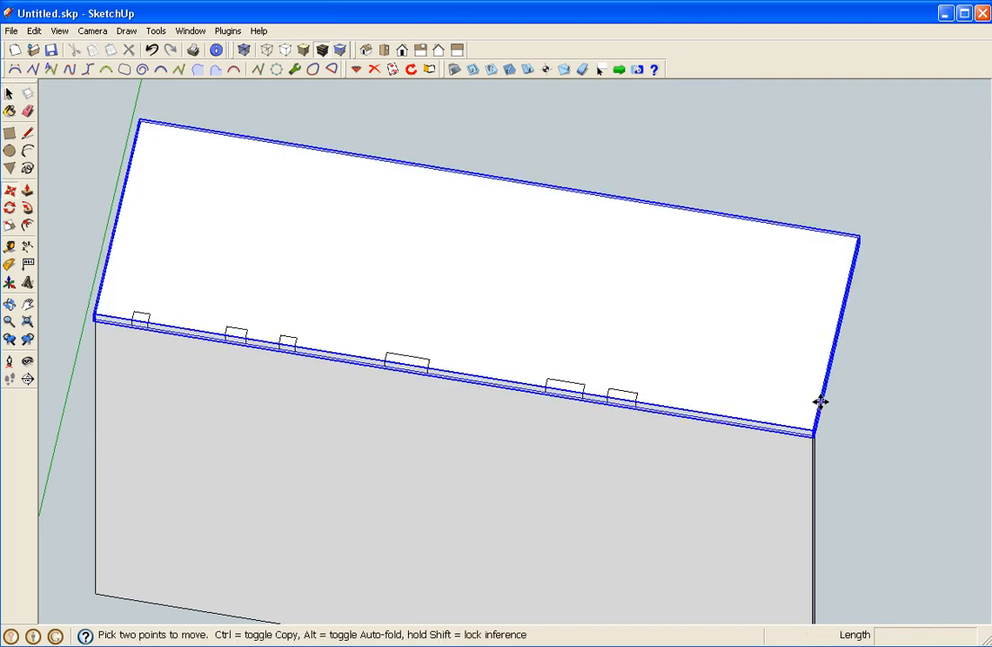
pyautogui.moveTo(821, 403); pyautogui.dragTo(836, 336)
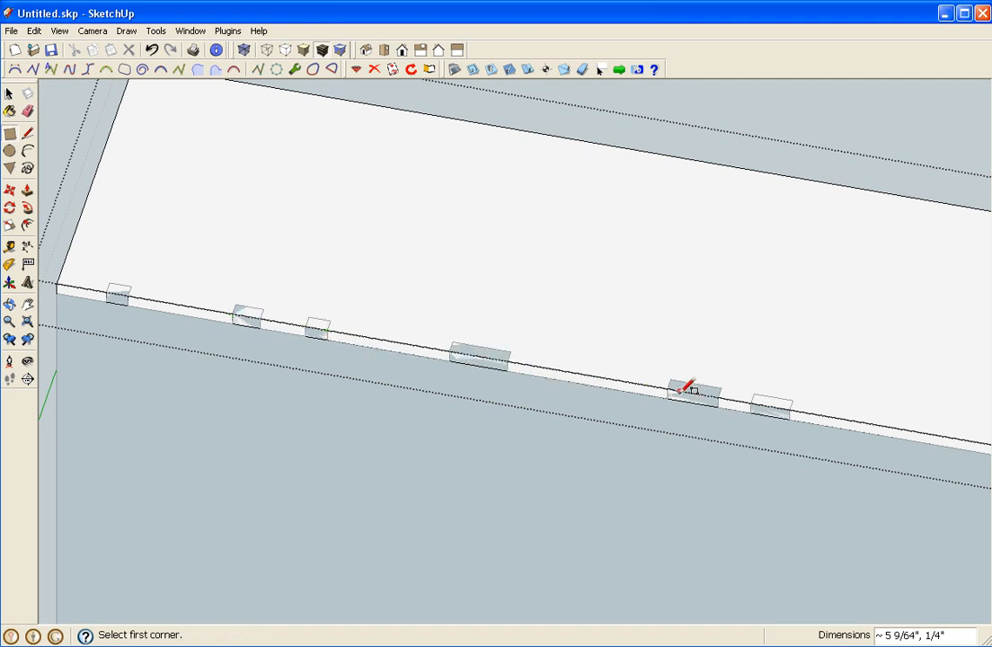
# - Draw a slot rectangle over a tab location on the second board
pyautogui.click(669, 388)
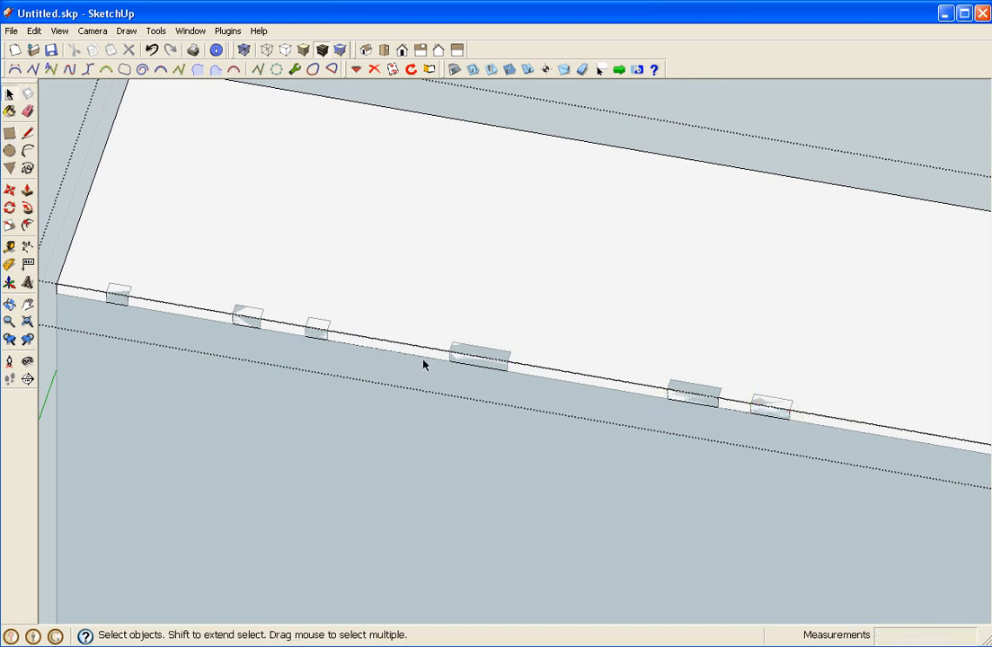
pyautogui.moveTo(357, 358)
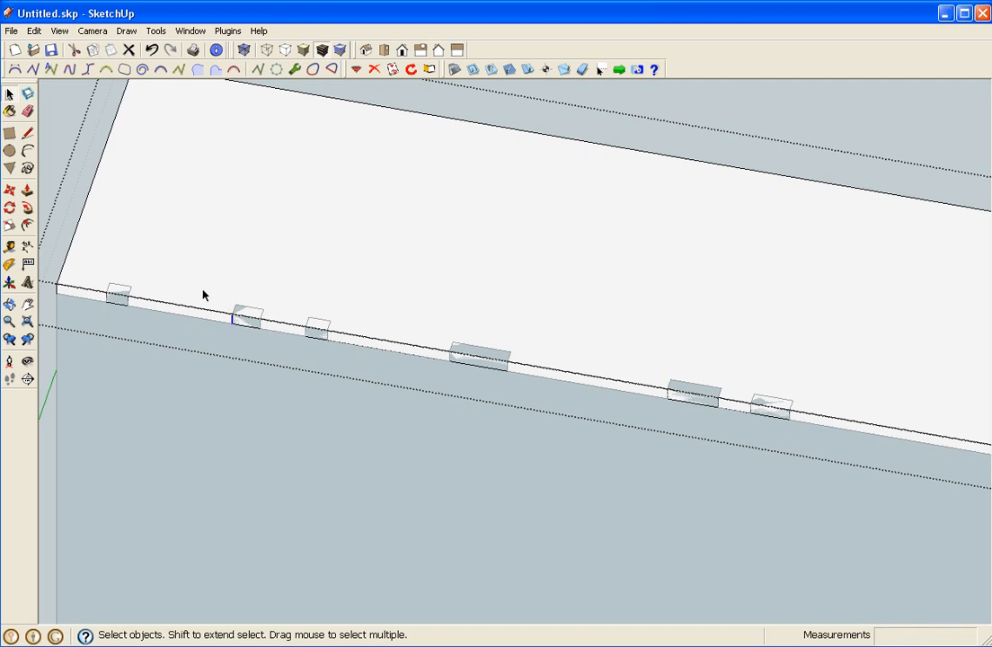
pyautogui.moveTo(216, 334)
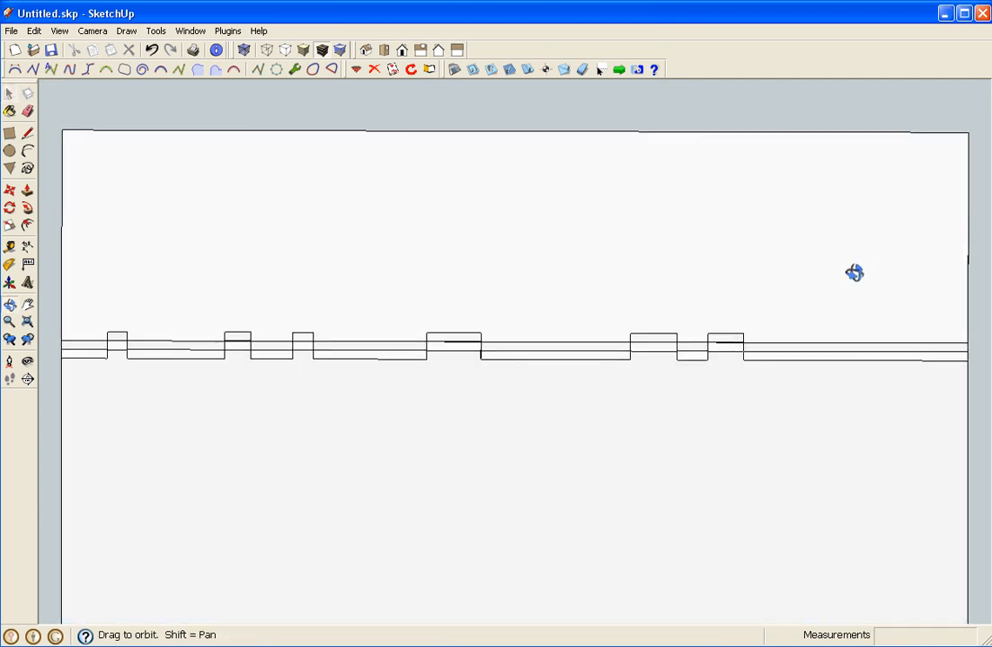
pyautogui.moveTo(855, 272); pyautogui.dragTo(768, 433)
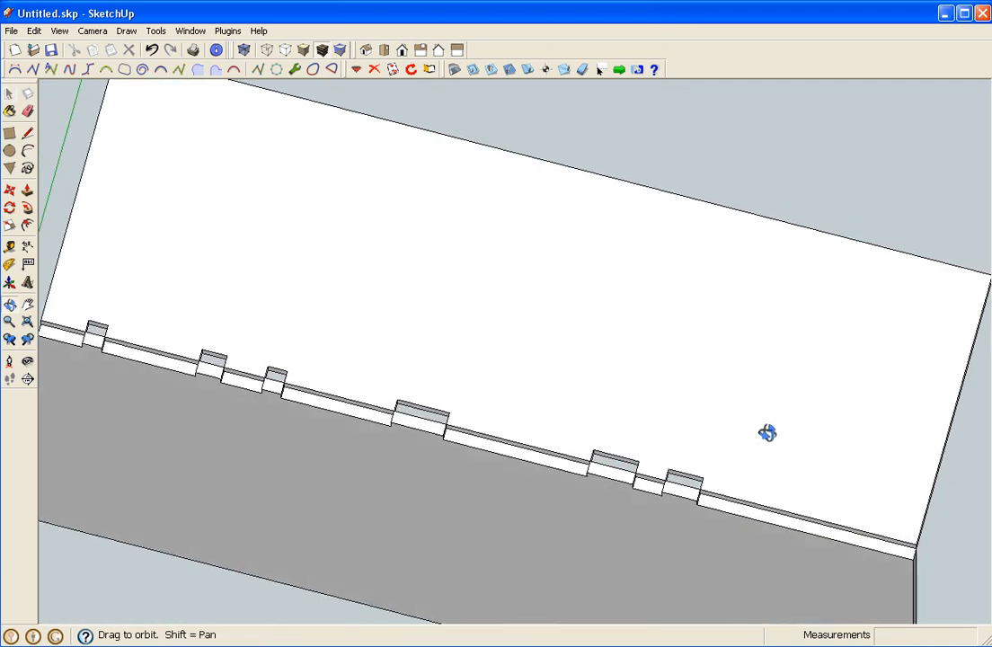
pyautogui.click(10, 94)
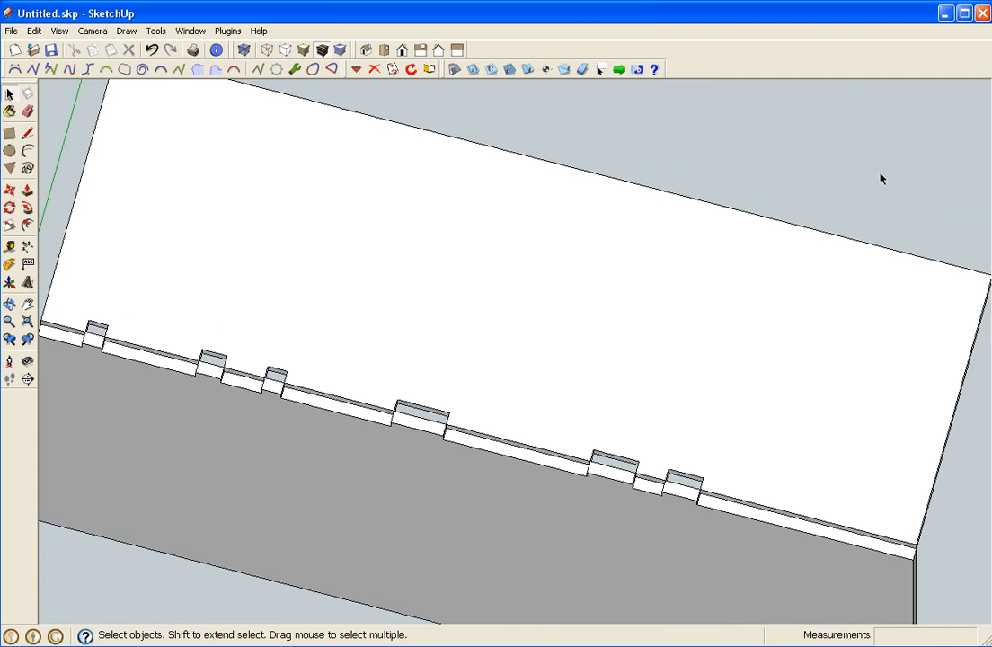